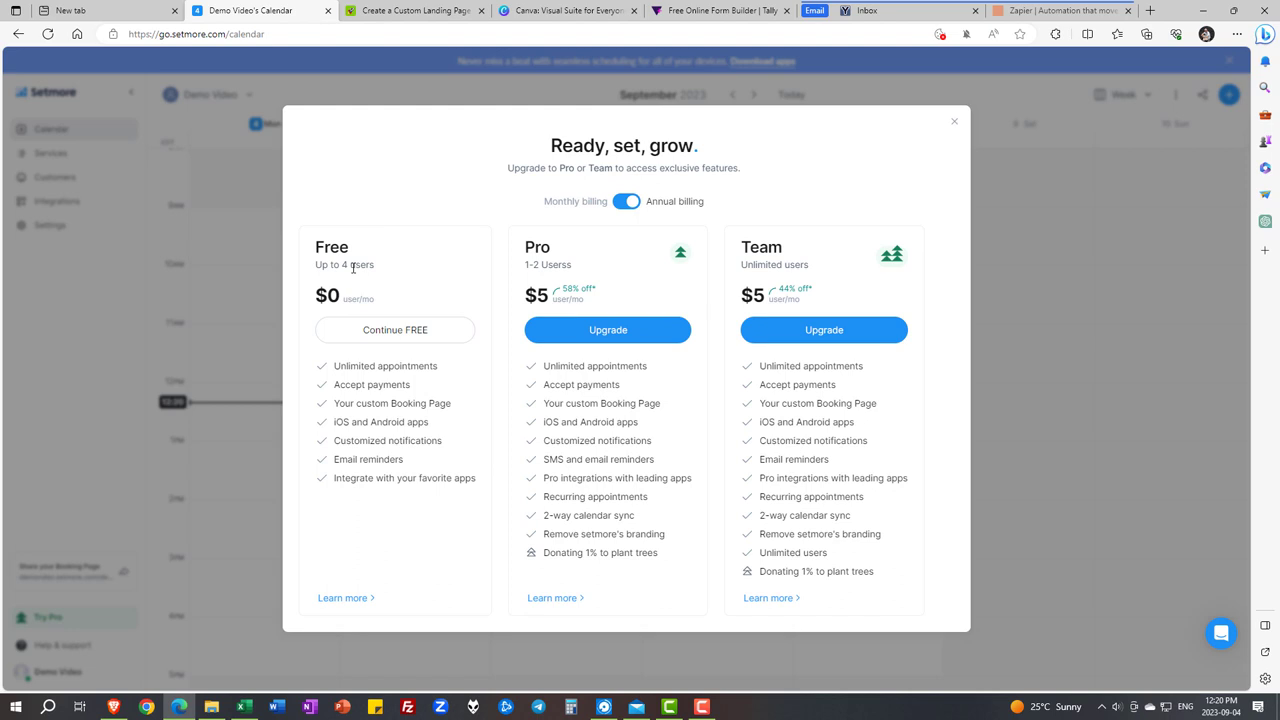
- Continue on the free plan, dismissing the Setmore upgrade offer
click(953, 121)
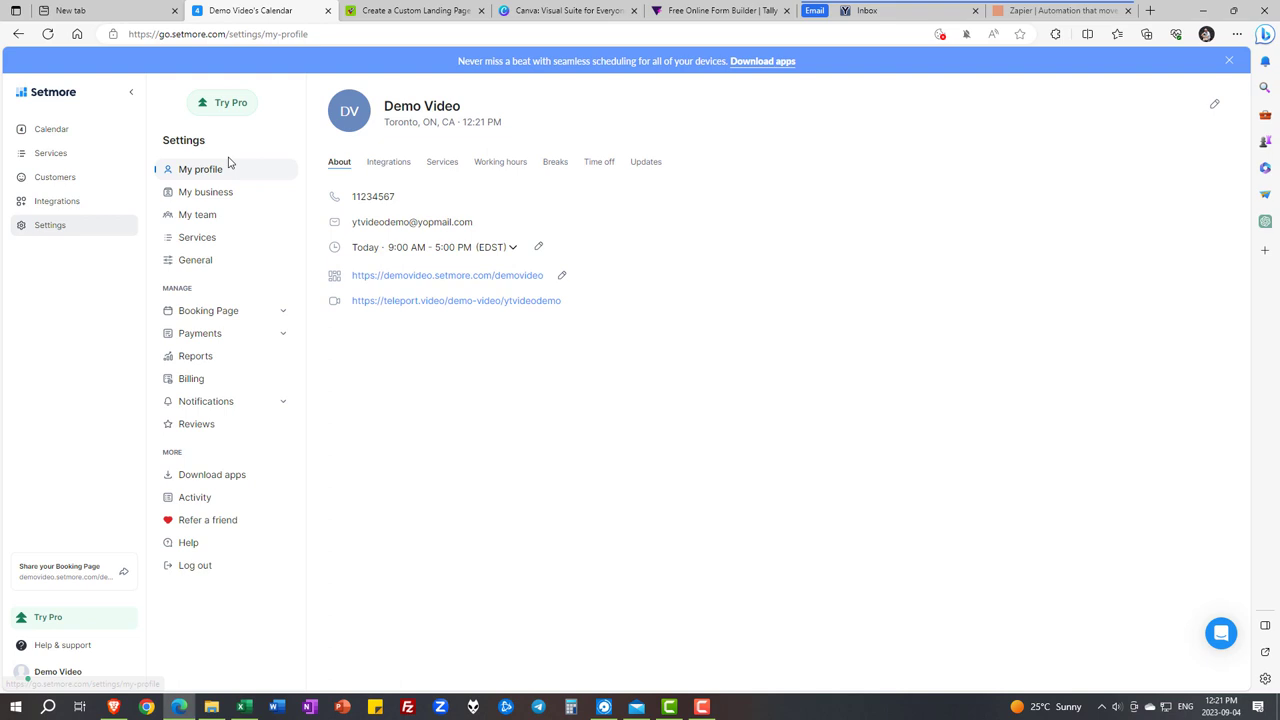
- Open My team settings to view Demo Video as the only team member
click(197, 214)
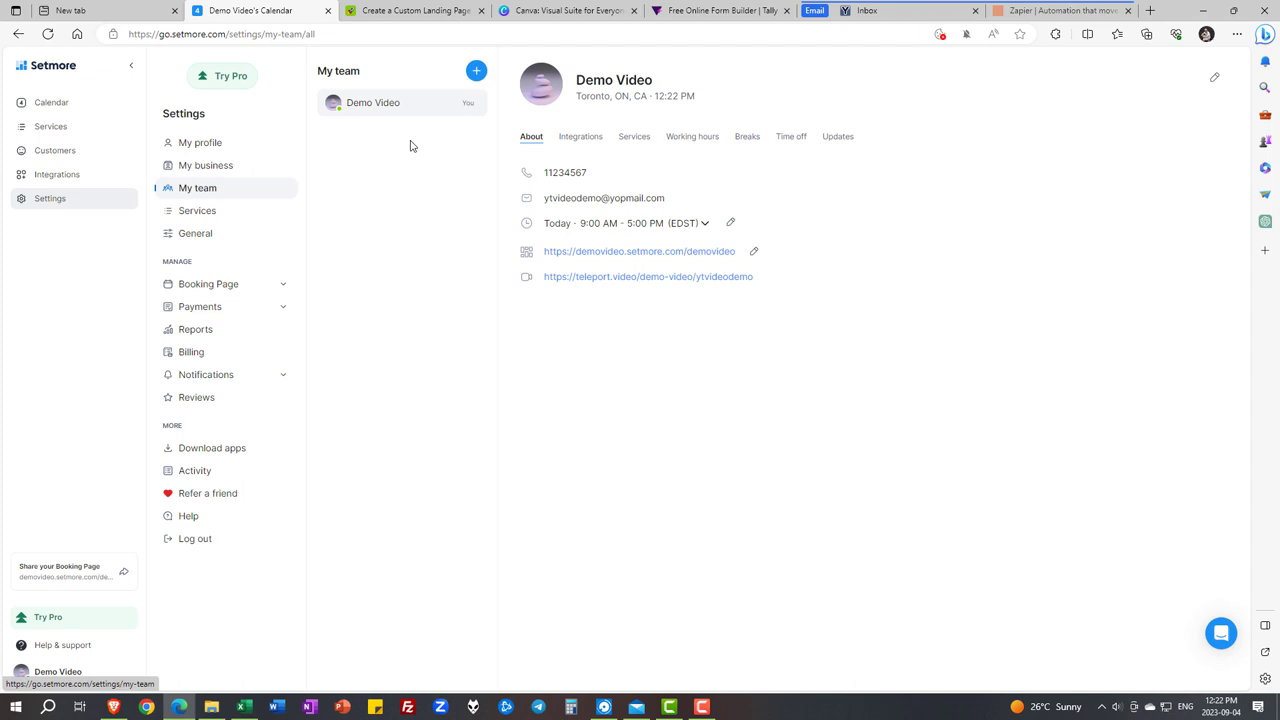
click(692, 136)
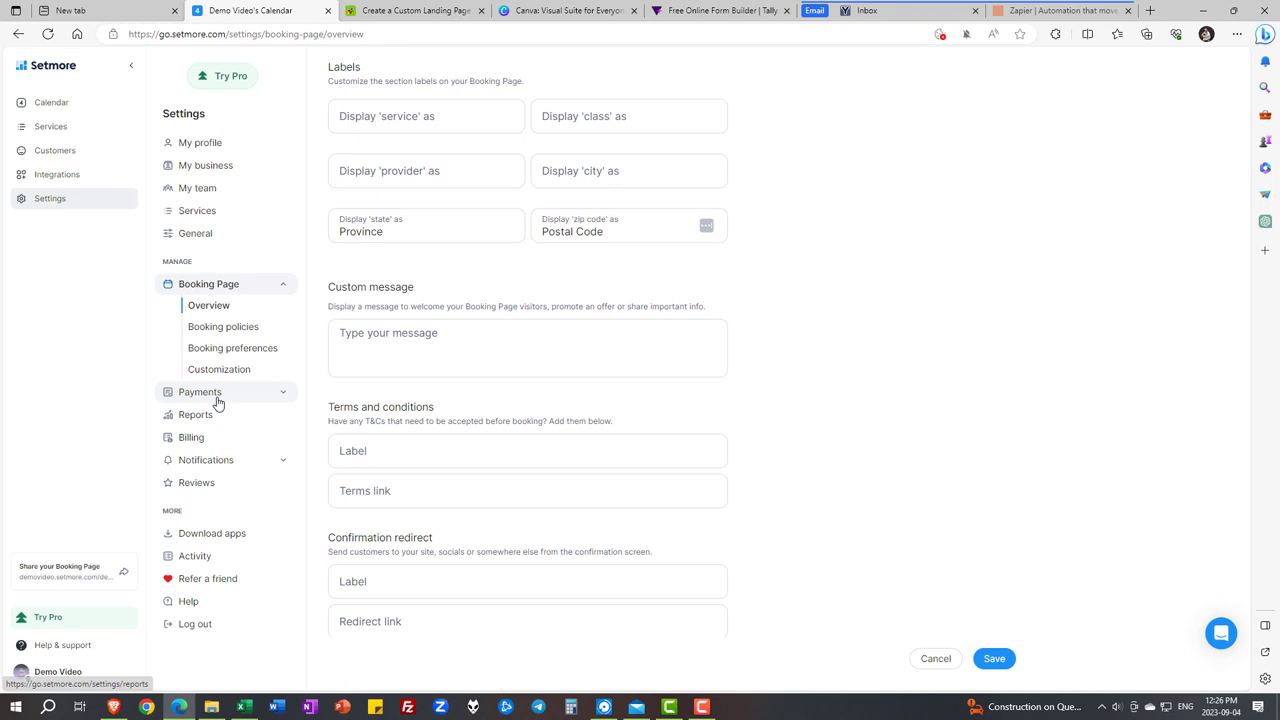
click(208, 305)
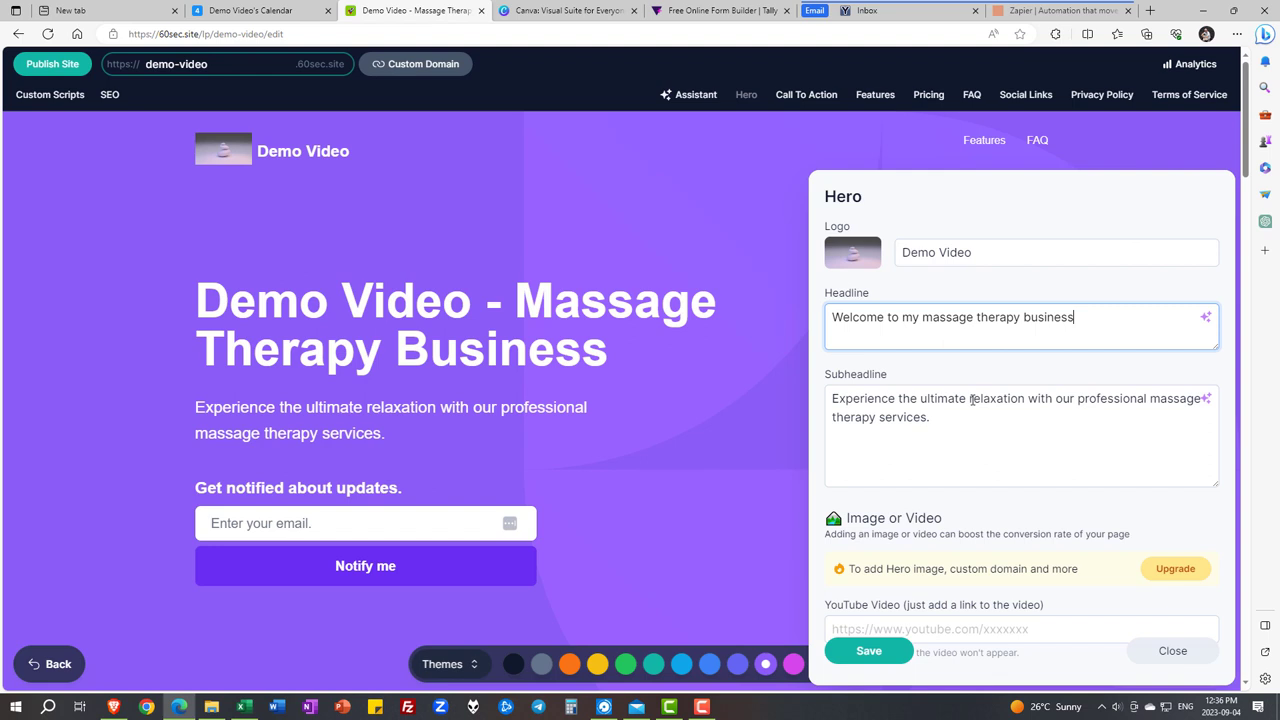
- Operate the 60sec.site page near the top toolbar
click(806, 94)
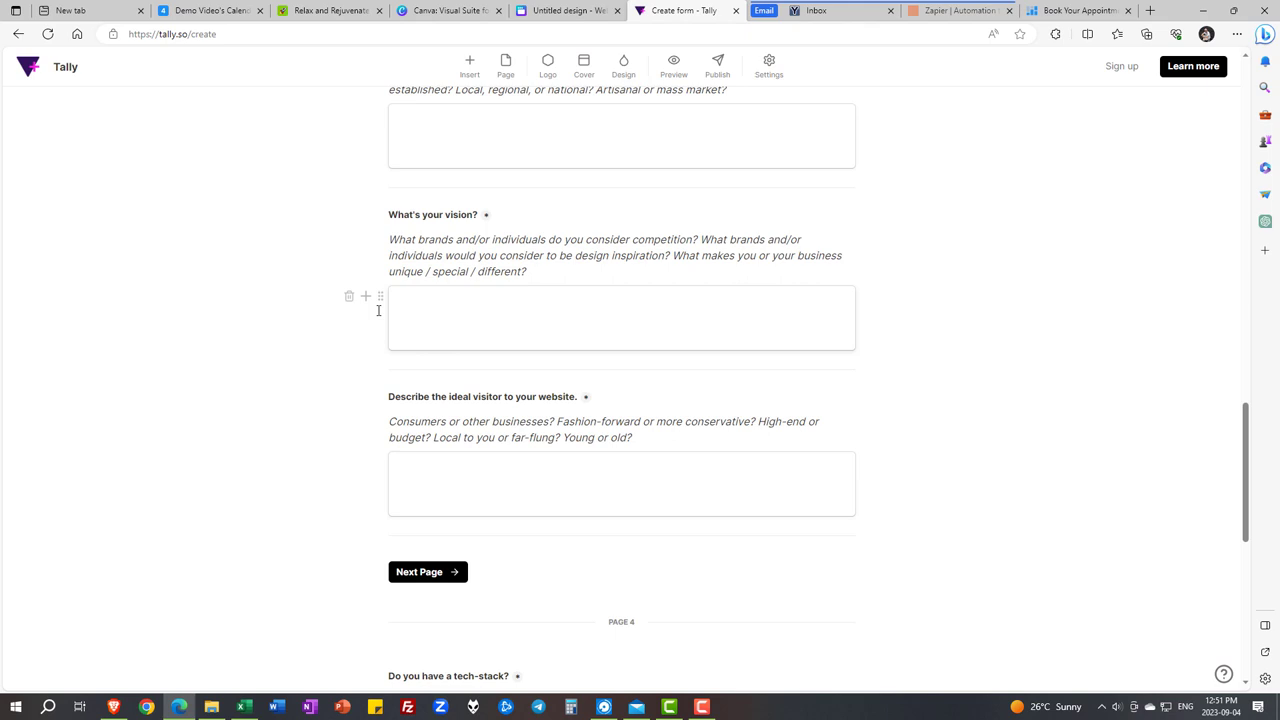
scroll(down, 3)
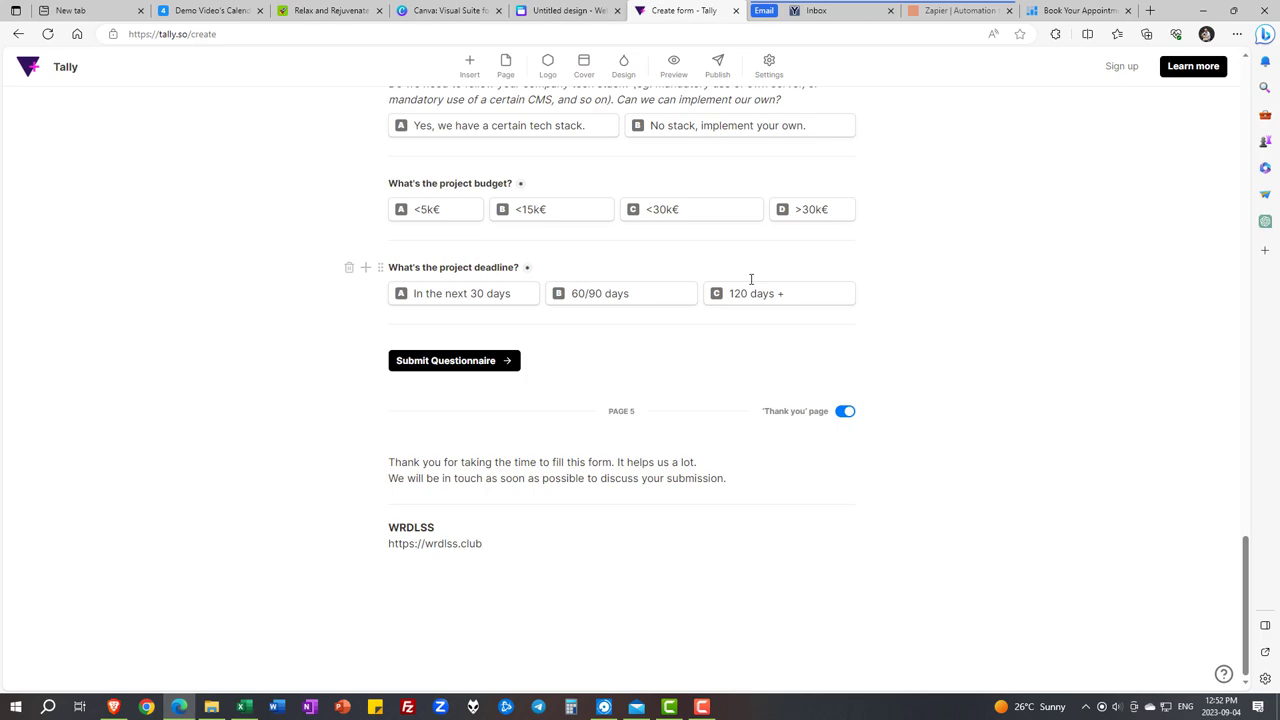
click(955, 11)
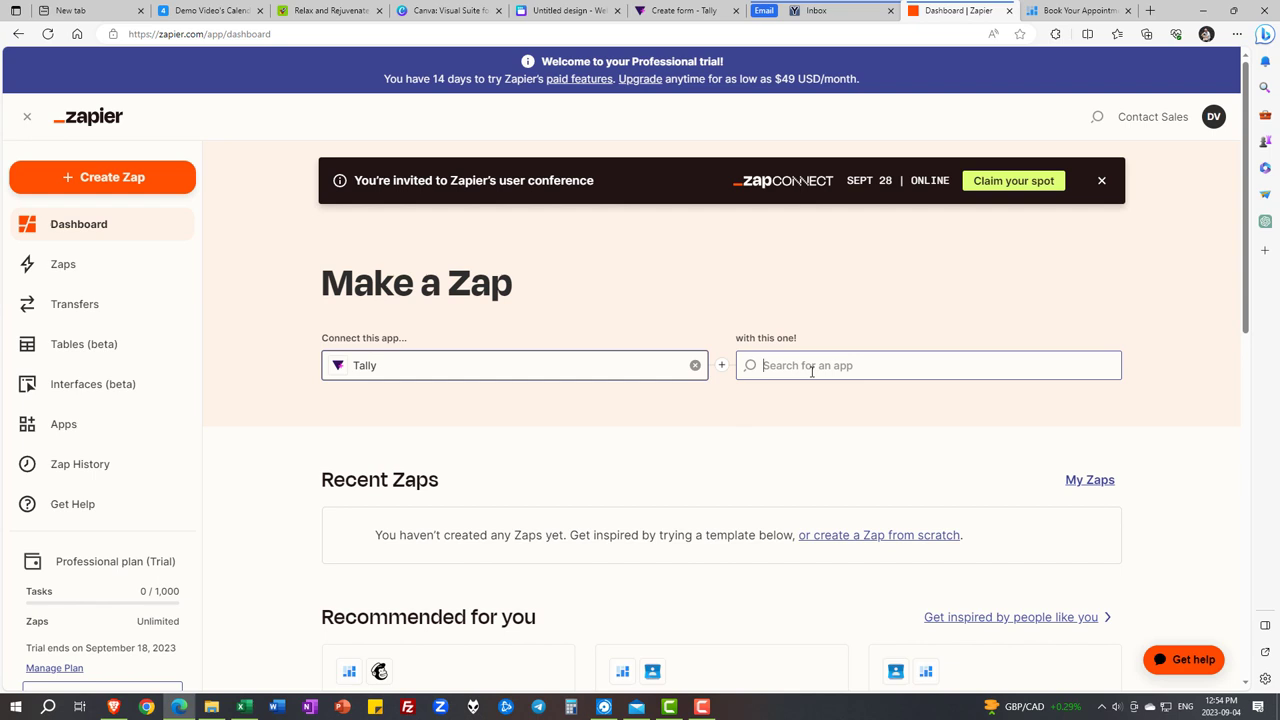